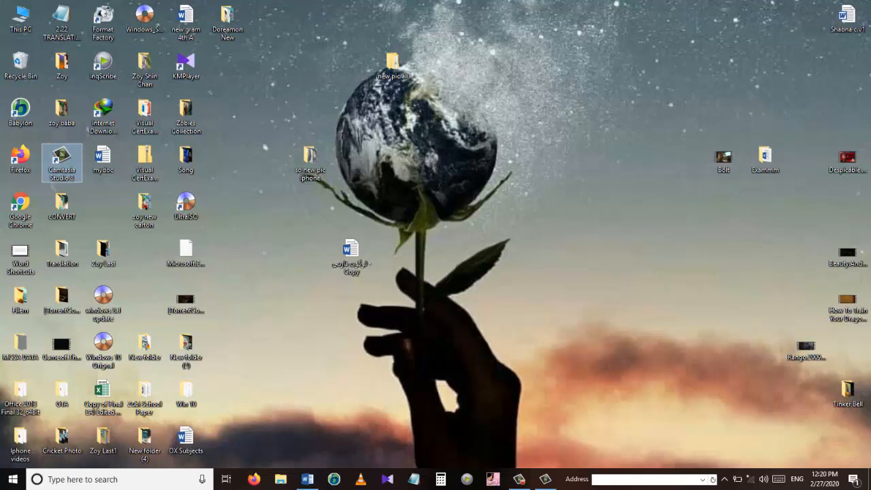
Restore the minimized Notepad and Word windows over the desktop.
{"action": "key", "text": "ctrl+Right"}
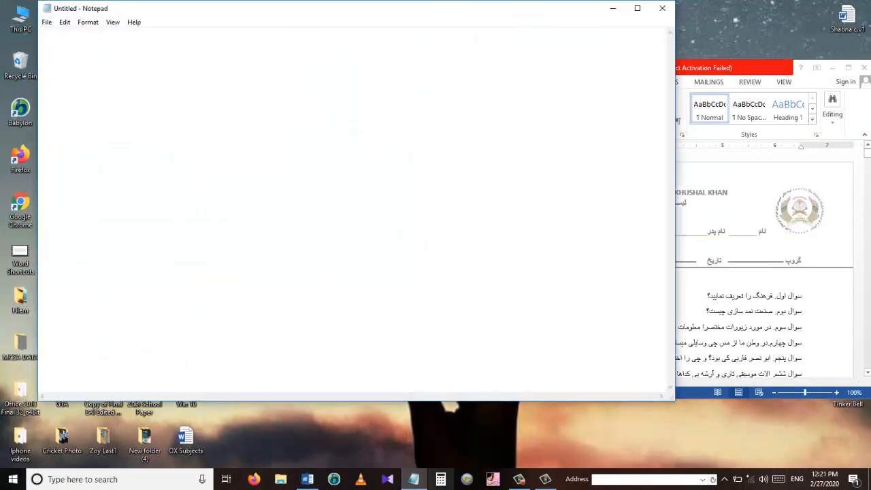
Focus the Notepad window before clearing the desktop.
{"action": "left_click", "coordinate": [440, 478]}
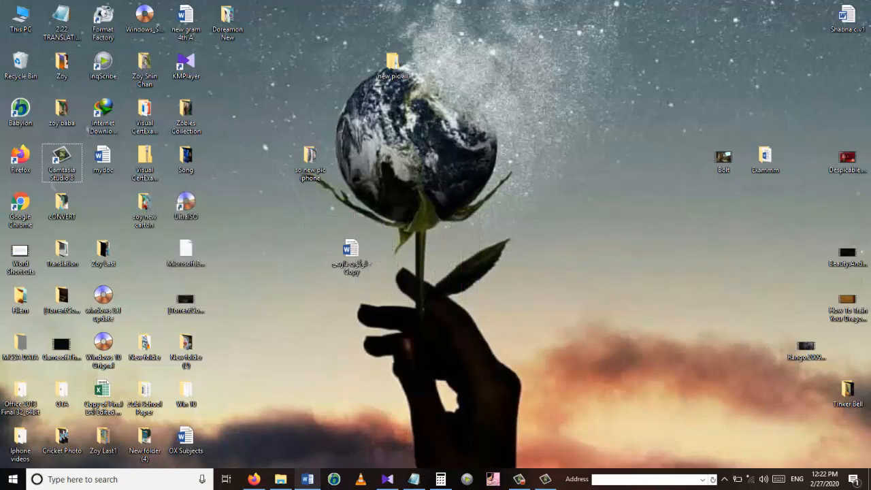
Launch Microsoft Word from its desktop shortcut.
{"action": "double_click", "coordinate": [350, 248]}
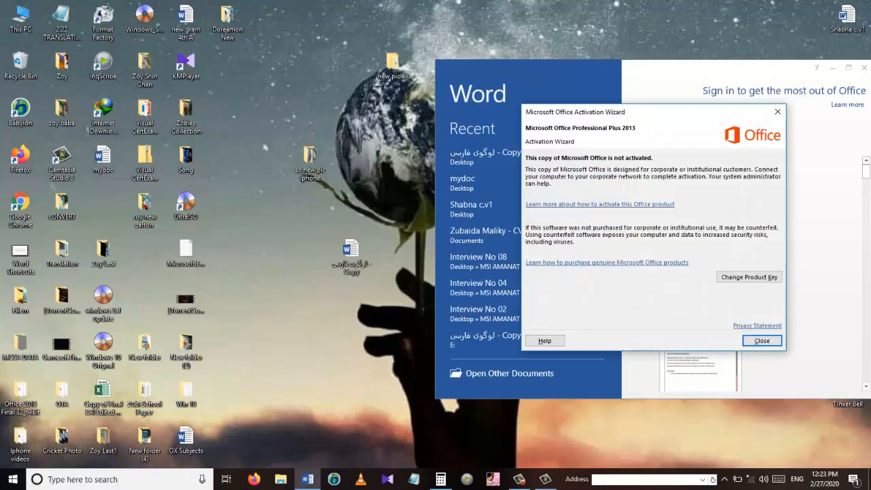
Dismiss the Office activation notice, snap Word left, and put Notepad on the right.
{"action": "left_click", "coordinate": [761, 340]}
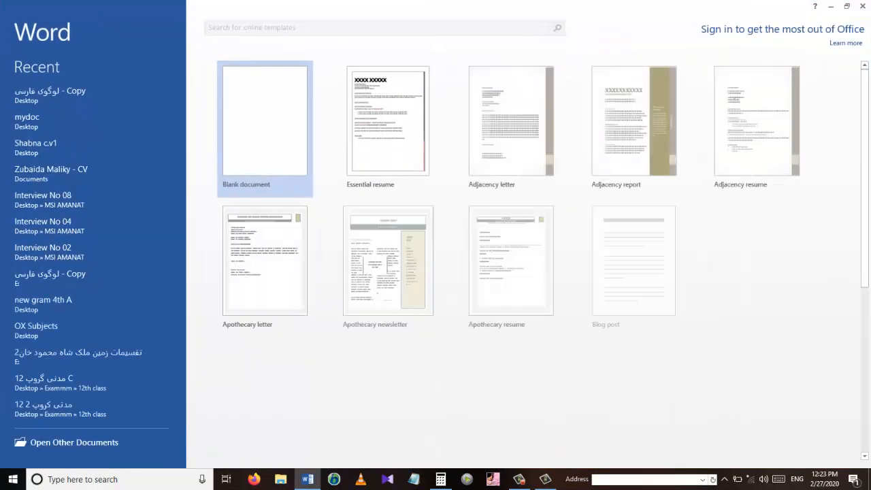
{"action": "scroll", "scroll_direction": "down", "scroll_amount": 3}
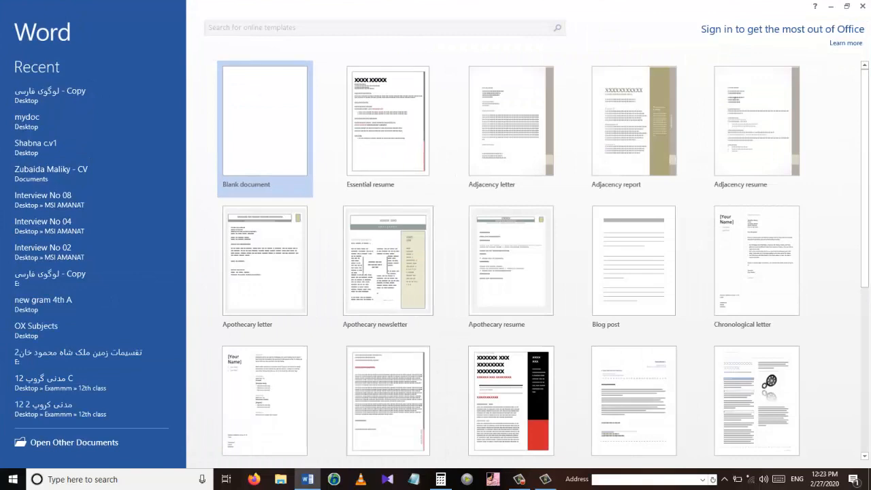
{"action": "key", "text": "Win+Left"}
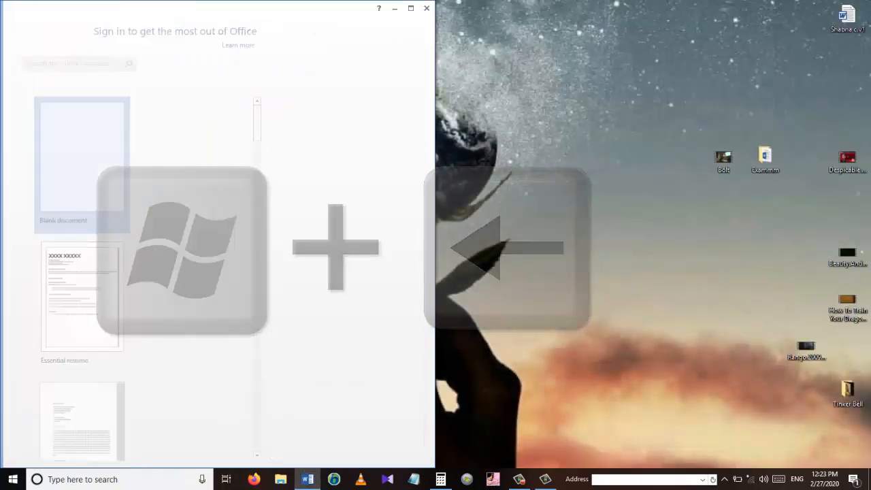
{"action": "left_click", "coordinate": [81, 160]}
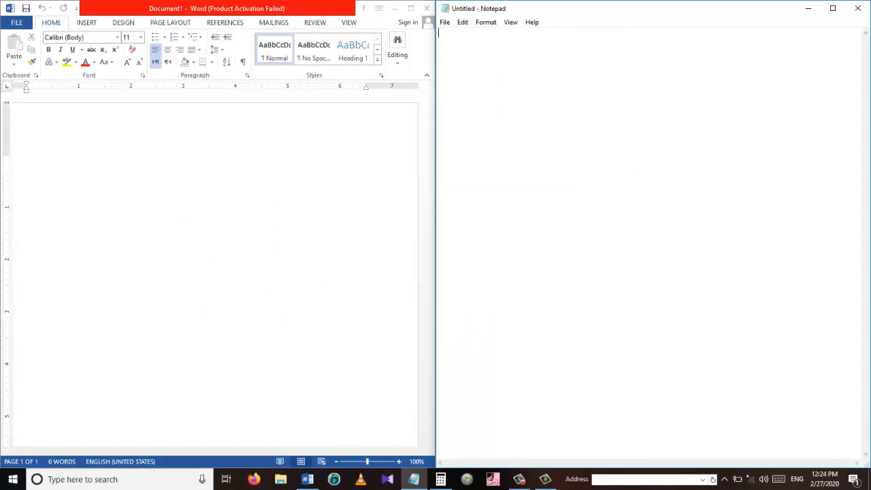
{"action": "key", "text": "ctrl+alt+tab"}
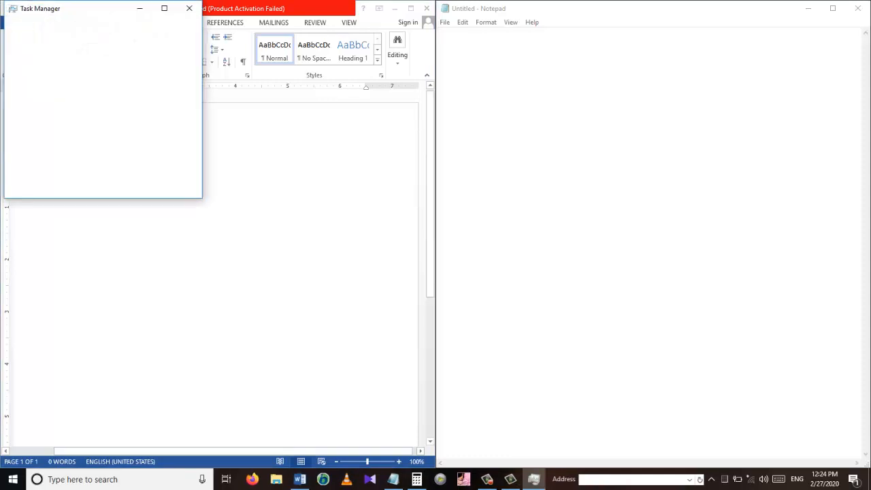
{"action": "key", "text": "ctrl+shift+esc"}
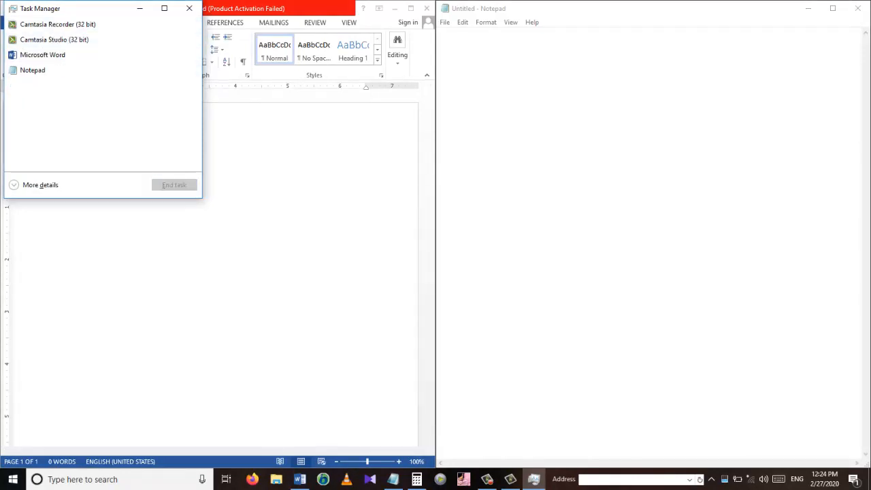
{"action": "mouse_move", "coordinate": [189, 8]}
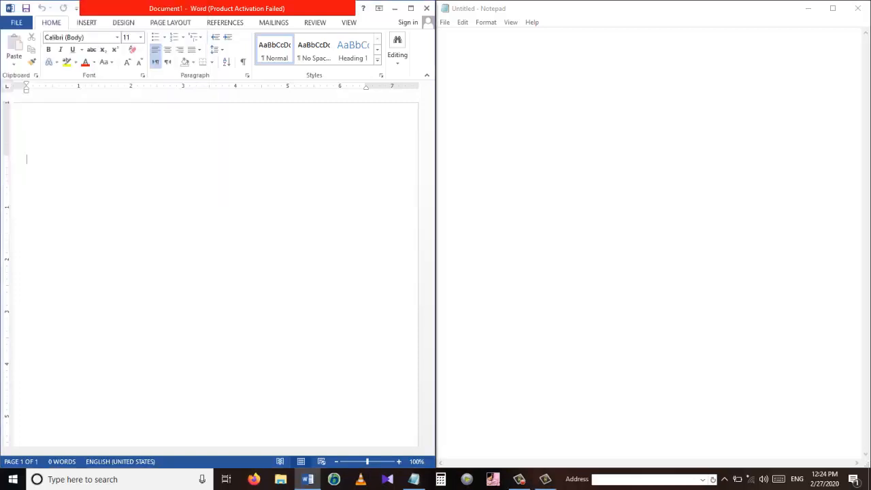
Open a new File Explorer window on Quick access and maximize it.
{"action": "key", "text": "win+e"}
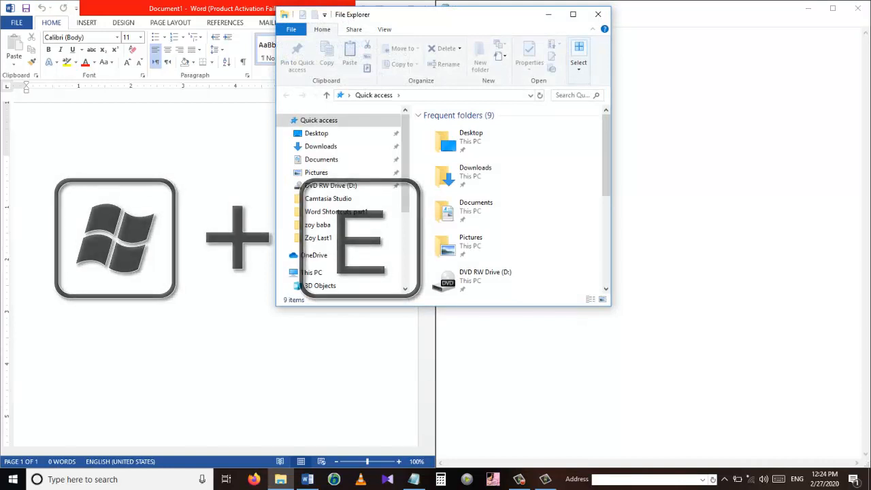
{"action": "left_click", "coordinate": [573, 14]}
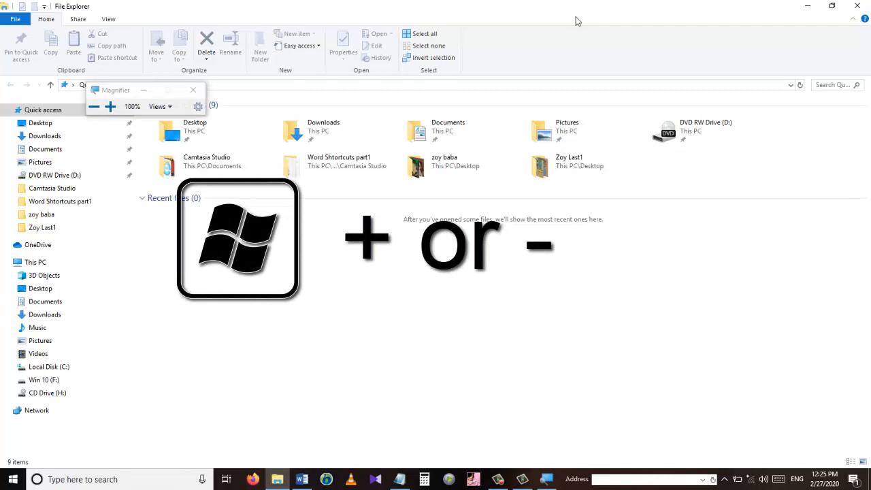
Zoom Magnifier in to 200%, then back out to 100%.
{"action": "left_click", "coordinate": [110, 106]}
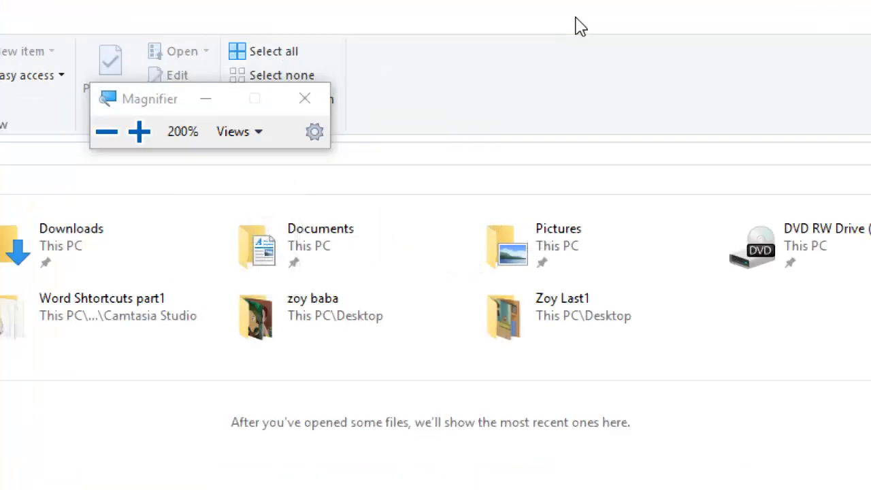
{"action": "left_click", "coordinate": [138, 131]}
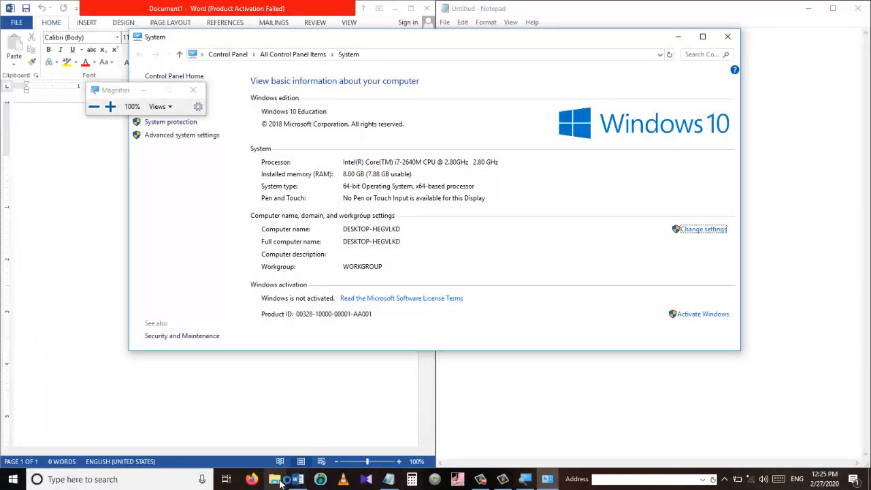
Bring File Explorer back and open the Screenshots folder in Pictures.
{"action": "left_click", "coordinate": [274, 479]}
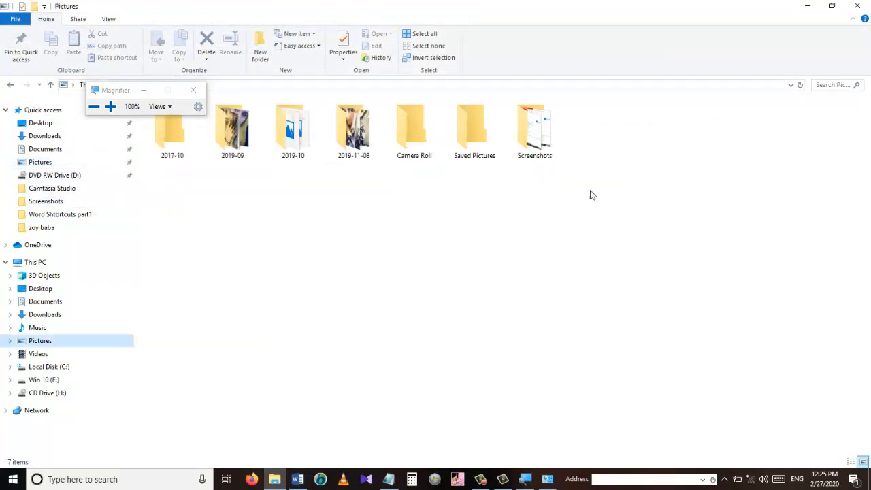
{"action": "double_click", "coordinate": [534, 126]}
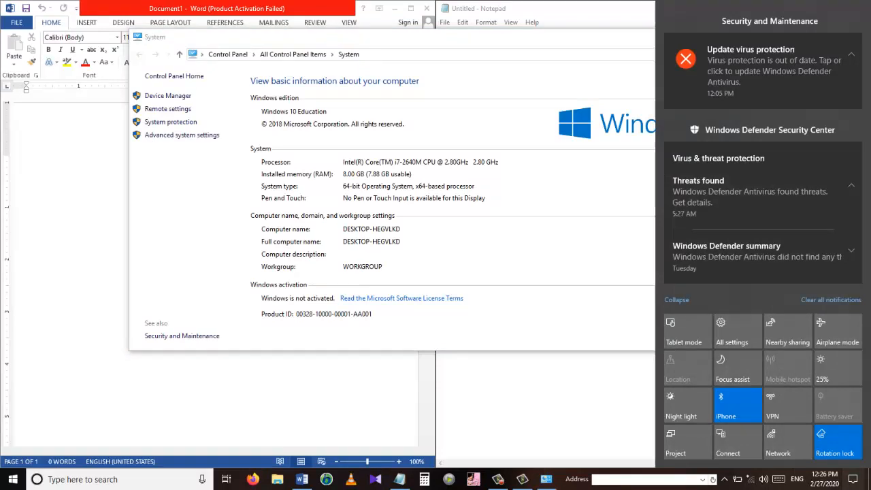
Close the Action Center notifications panel.
{"action": "left_click", "coordinate": [736, 405]}
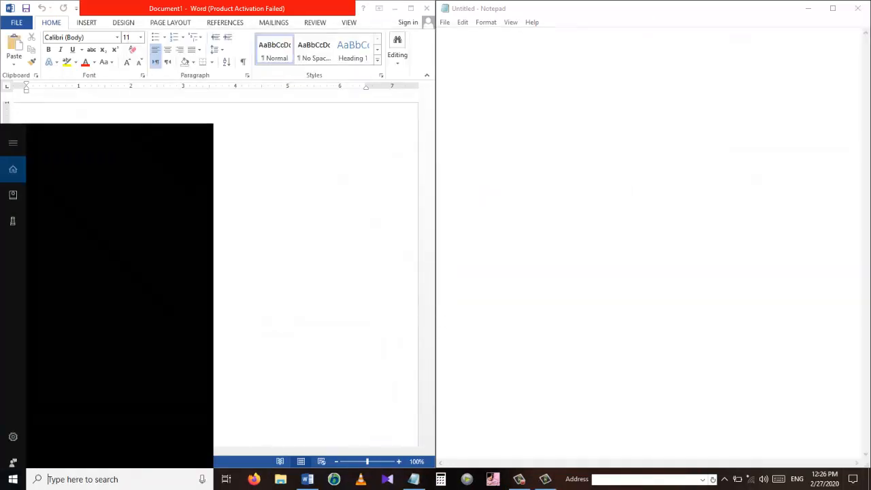
{"action": "type", "text": "settings"}
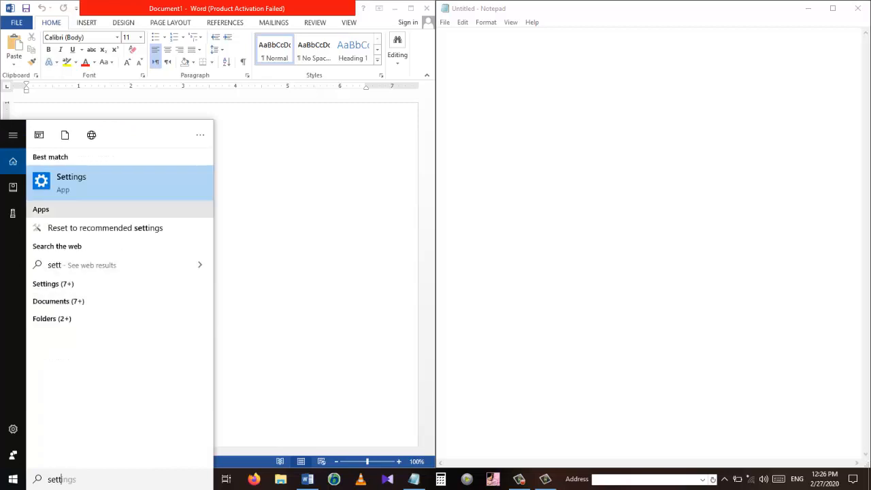
{"action": "left_click", "coordinate": [70, 182]}
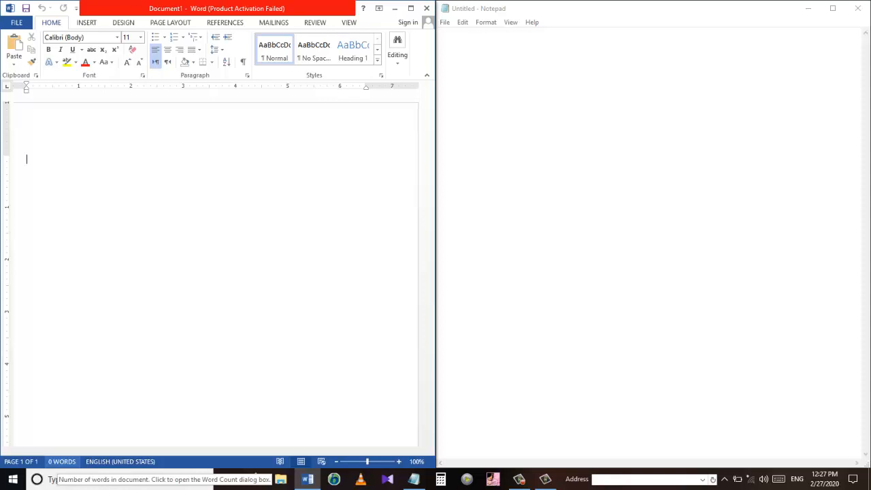
Show the desktop and lock the PC to reach the lock screen.
{"action": "key", "text": "Win+L"}
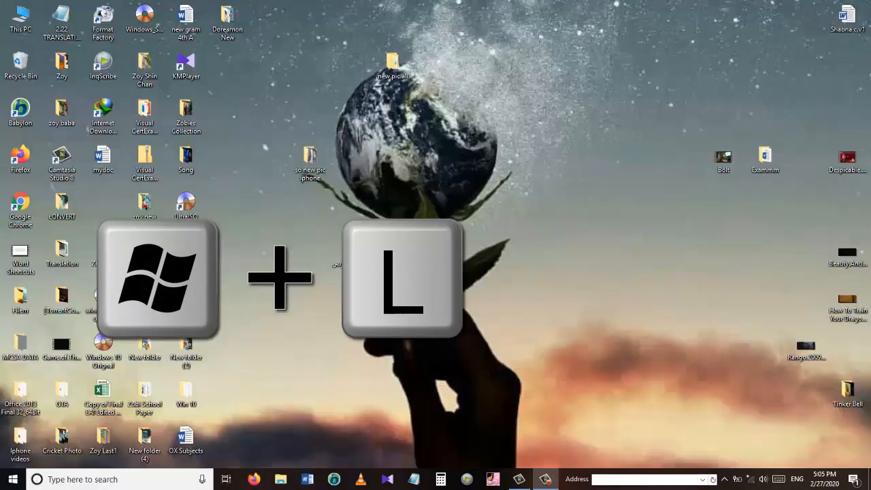
{"action": "key", "text": "Win+l"}
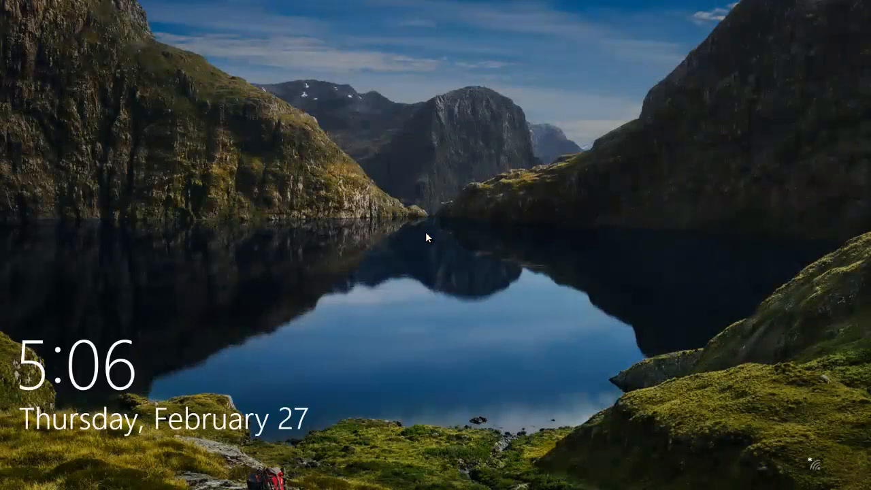